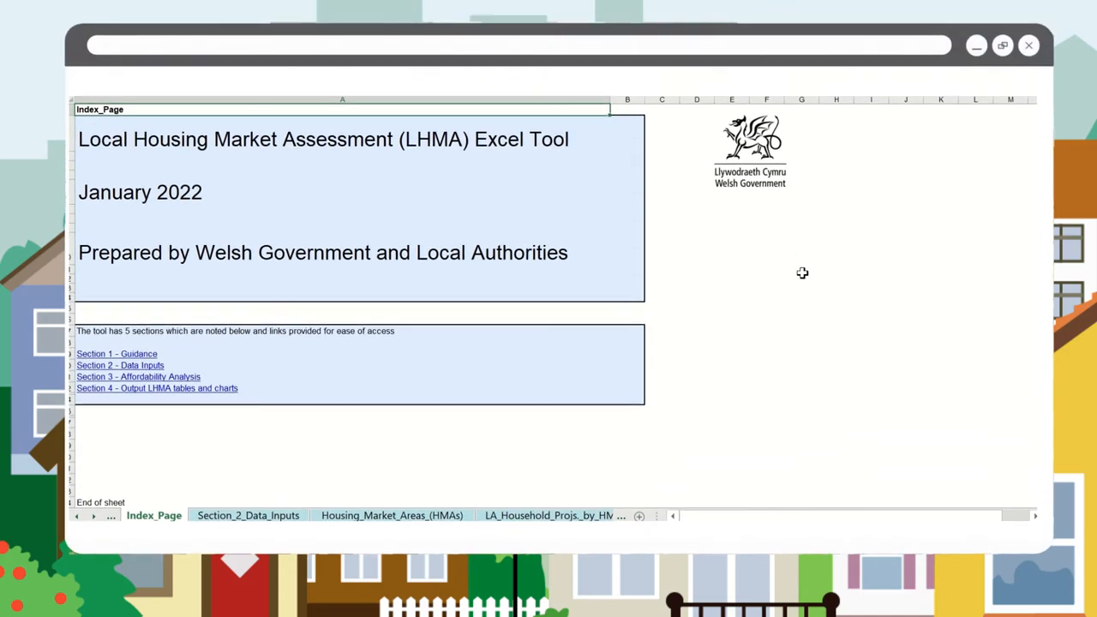
Go to the Section 2 Data Inputs sheet from the Index_Page hyperlink.
{"action": "left_click", "coordinate": [247, 514]}
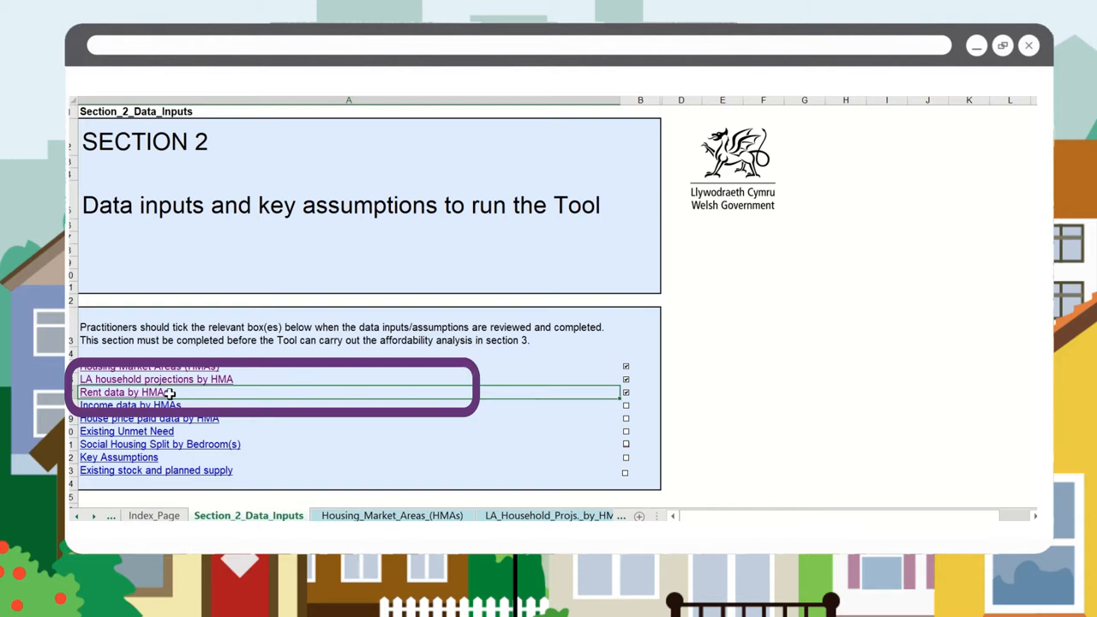
Go to the Rent_Data_by_HMAs sheet and bring the blue data source boxes into view.
{"action": "left_click", "coordinate": [124, 391]}
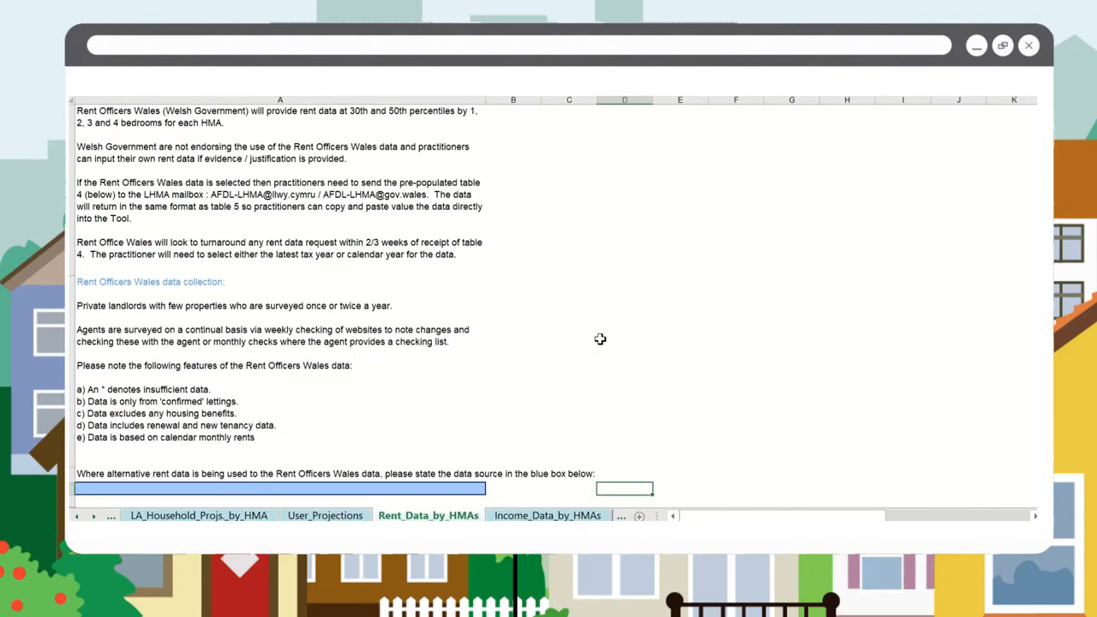
{"action": "scroll", "scroll_direction": "down", "scroll_amount": 3}
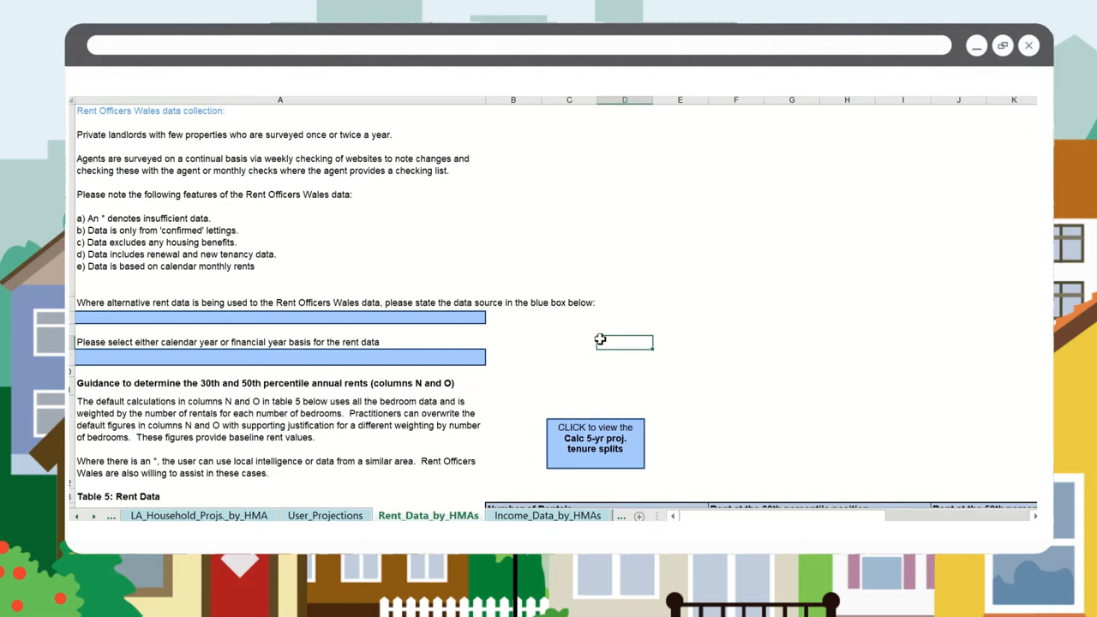
Enter Hometrack as the rent data source with Calendar year (January–December 2020) basis.
{"action": "left_click", "coordinate": [277, 317]}
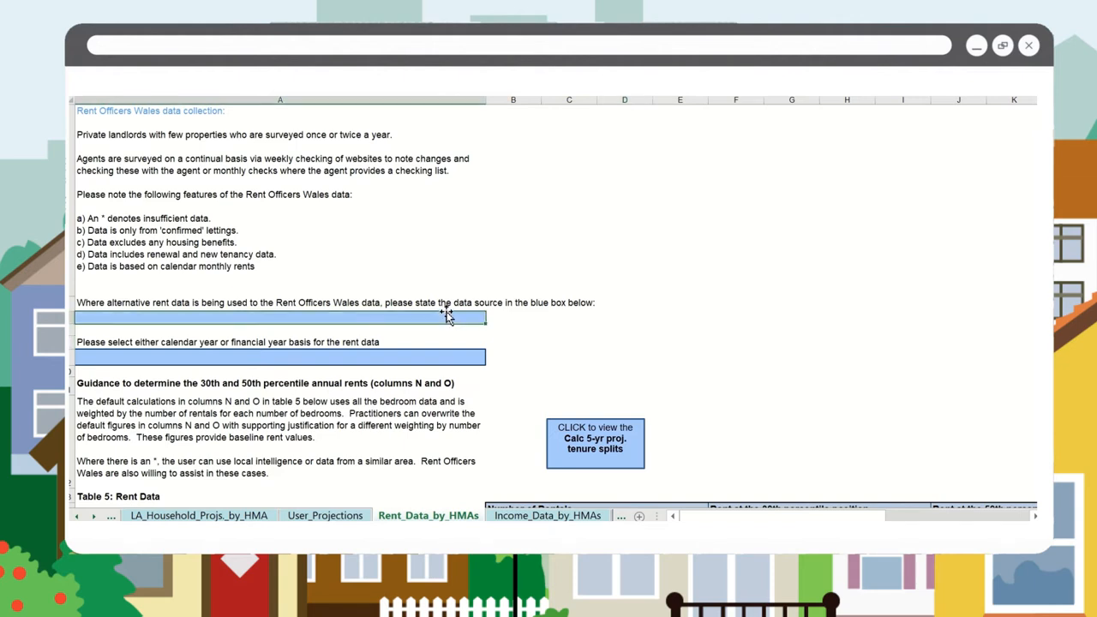
{"action": "type", "text": "Hometrack"}
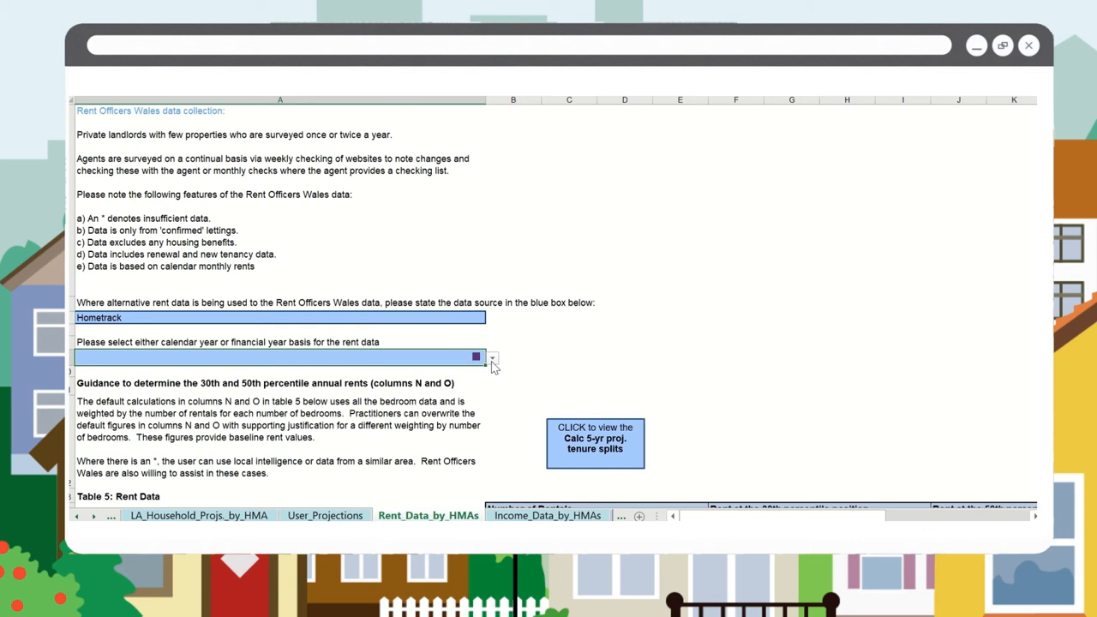
{"action": "left_click", "coordinate": [492, 359]}
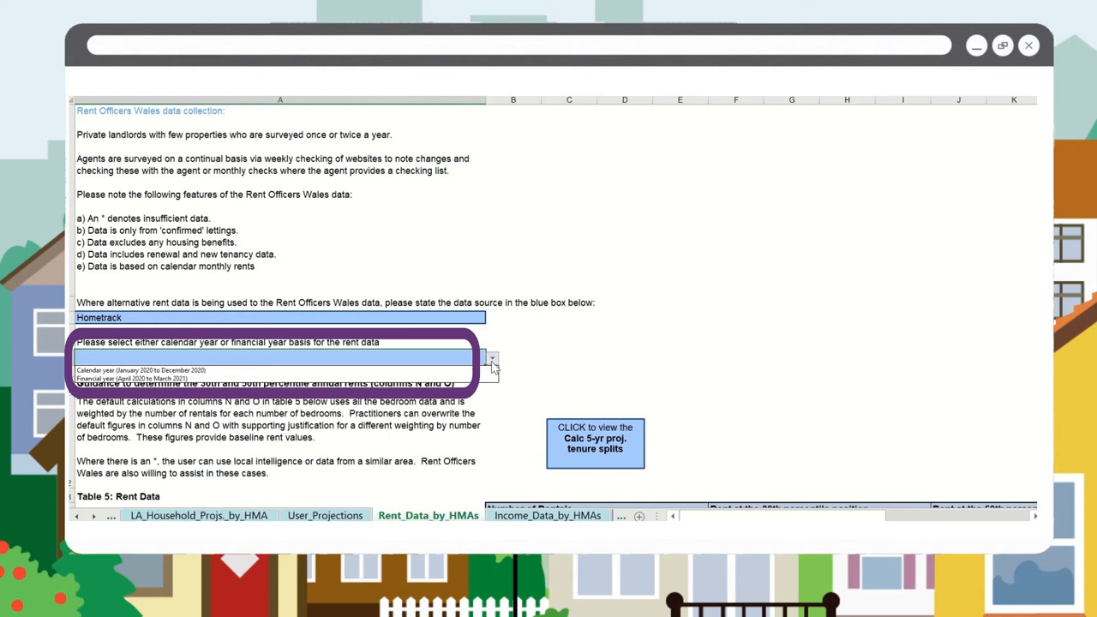
{"action": "mouse_move", "coordinate": [275, 370]}
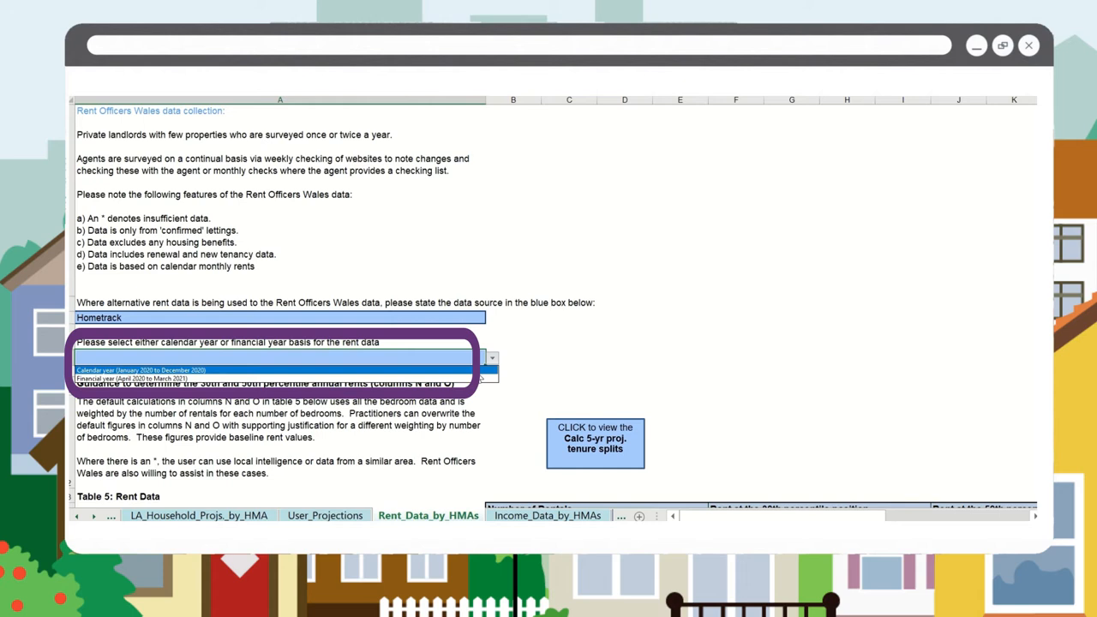
{"action": "left_click", "coordinate": [140, 370]}
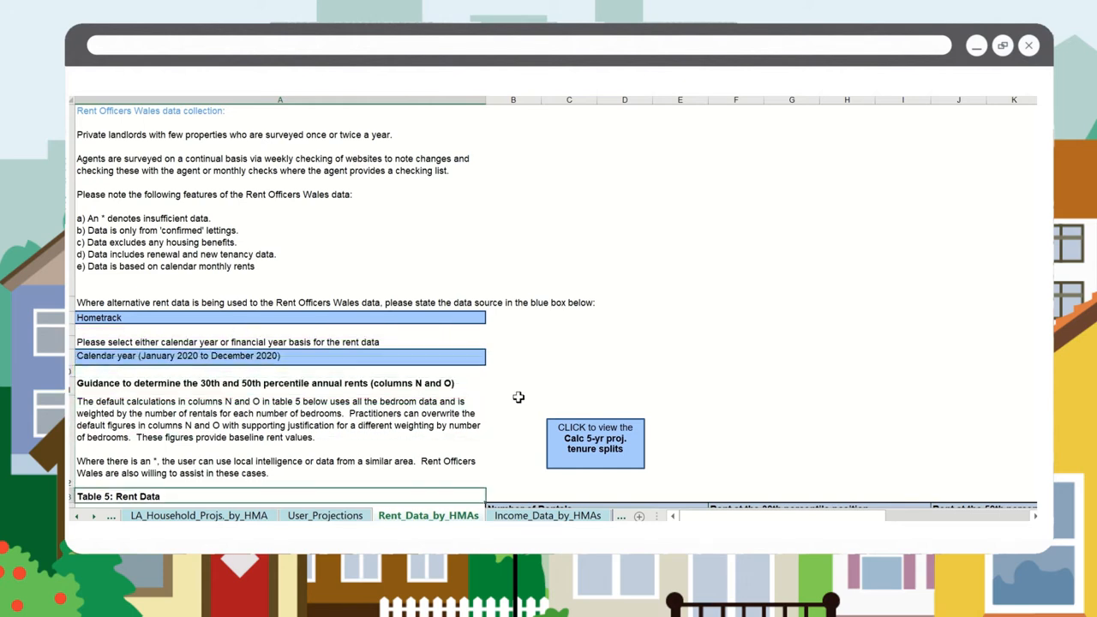
{"action": "scroll", "scroll_direction": "down", "scroll_amount": 3}
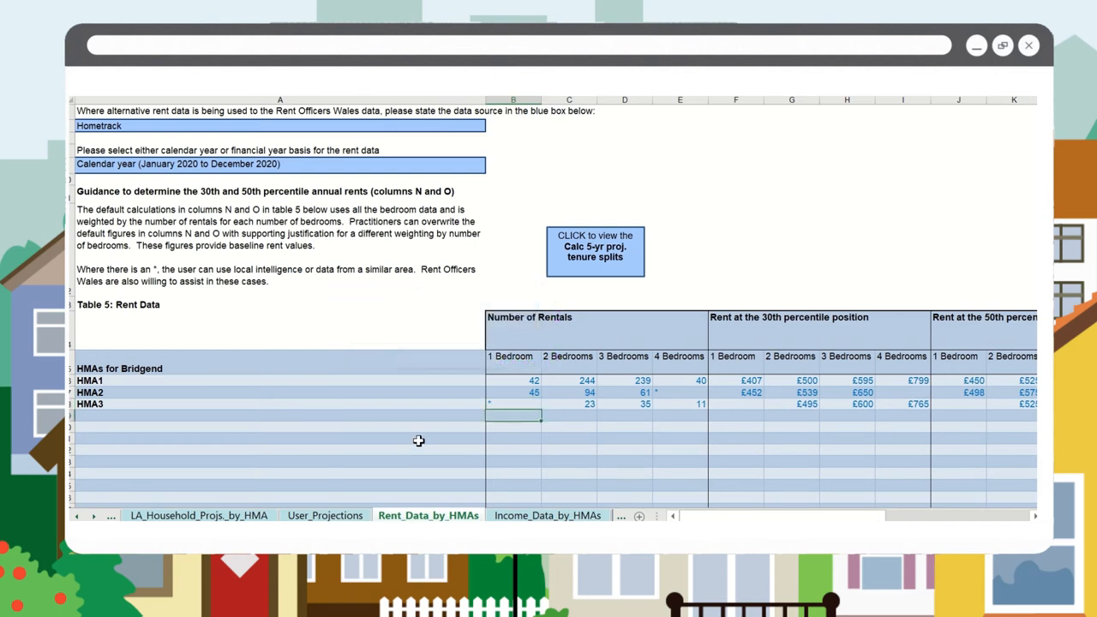
{"action": "scroll", "scroll_direction": "down", "scroll_amount": 3}
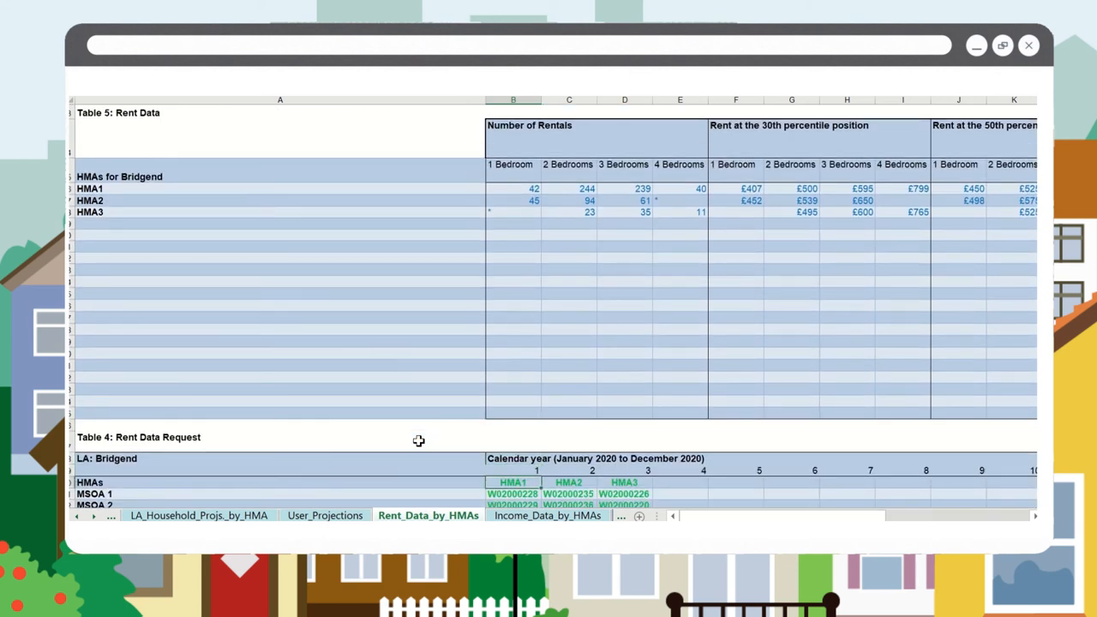
{"action": "scroll", "scroll_direction": "down", "scroll_amount": 3}
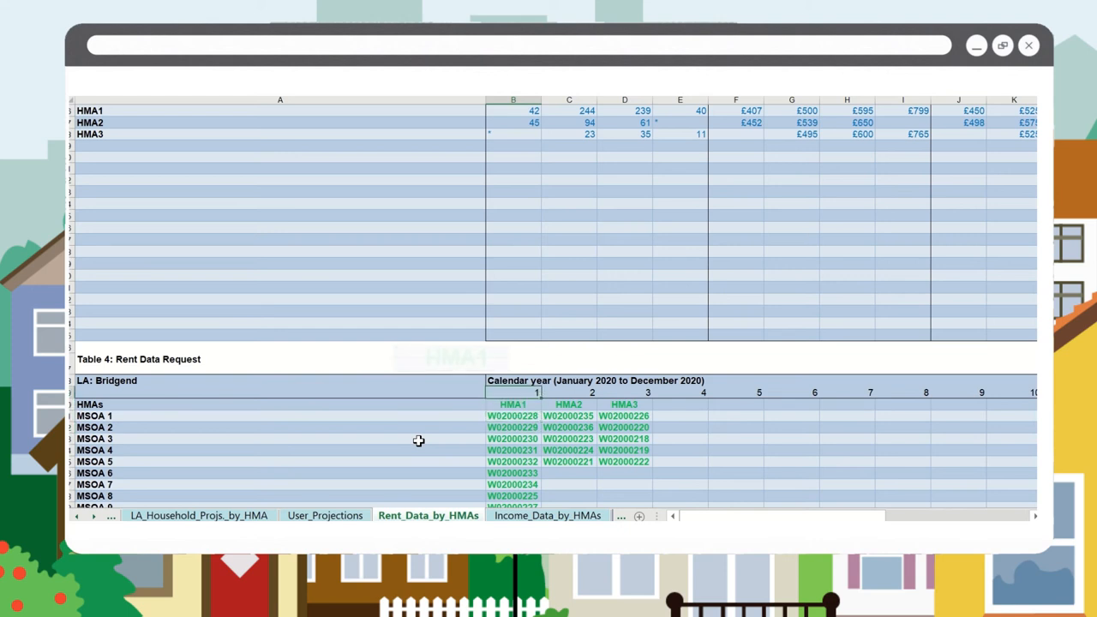
{"action": "left_click", "coordinate": [512, 162]}
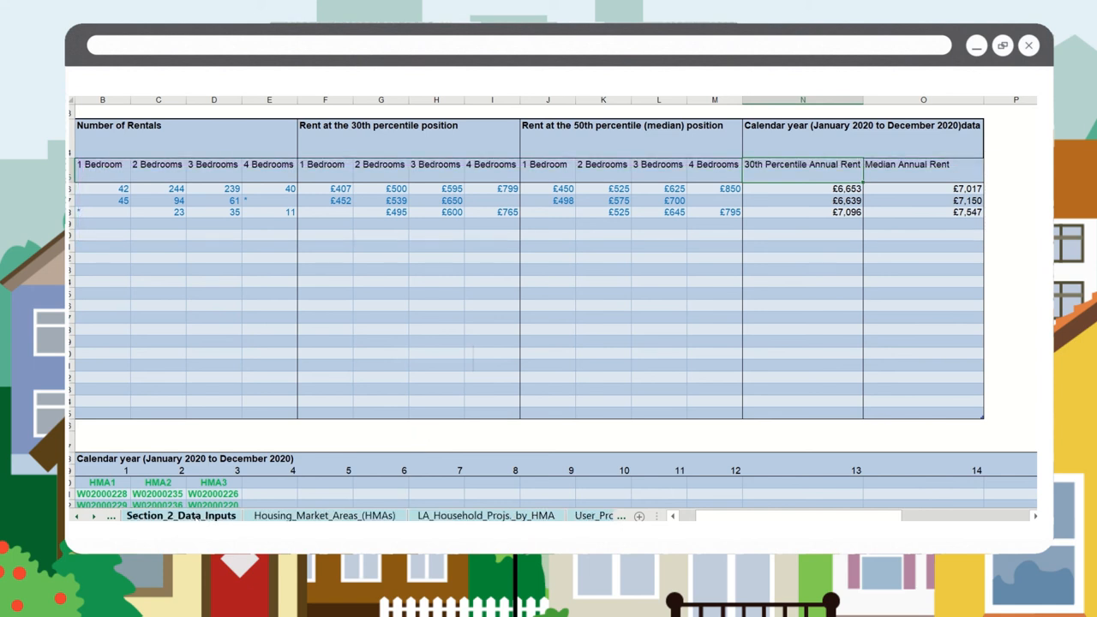
Return to Section 2 Data Inputs and tick Rent data by HMAs as completed.
{"action": "left_click", "coordinate": [181, 514]}
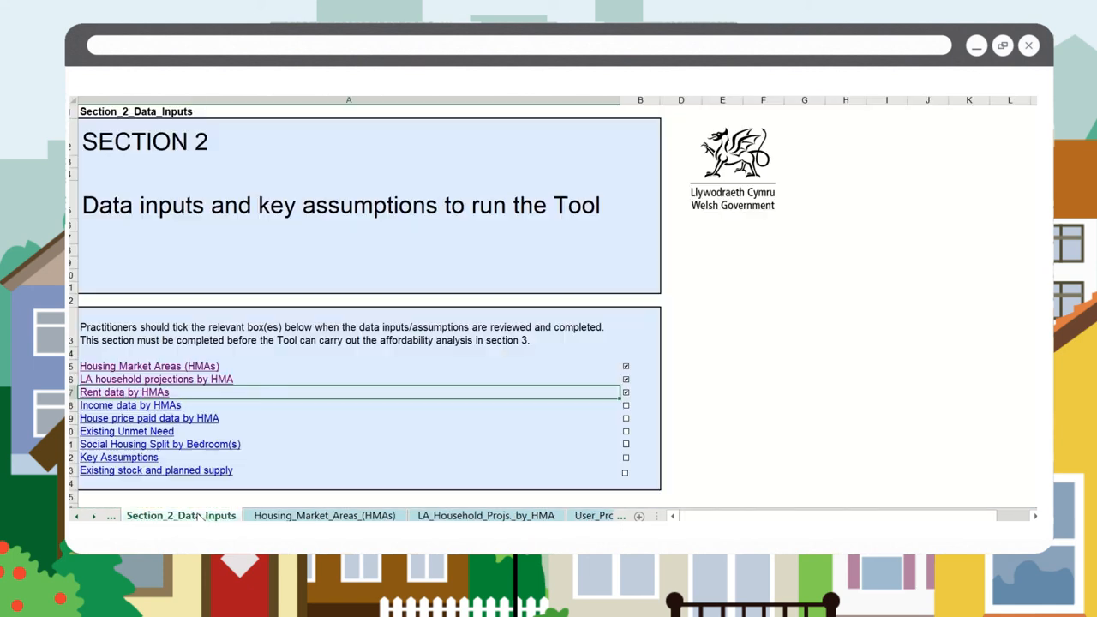
{"action": "left_click", "coordinate": [626, 393]}
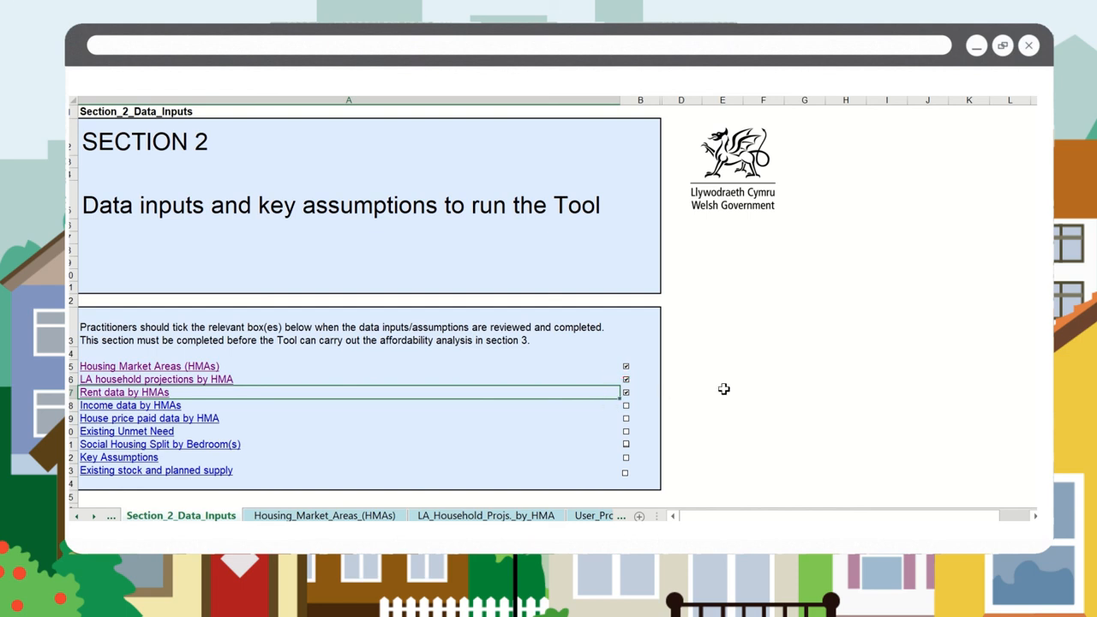
{"action": "mouse_move", "coordinate": [717, 391]}
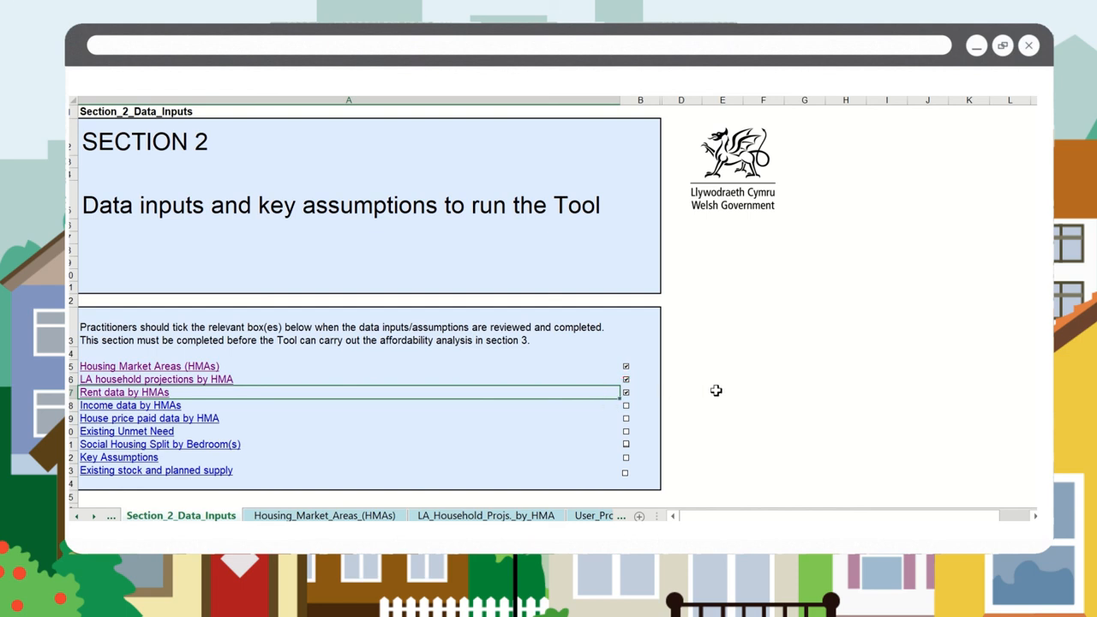